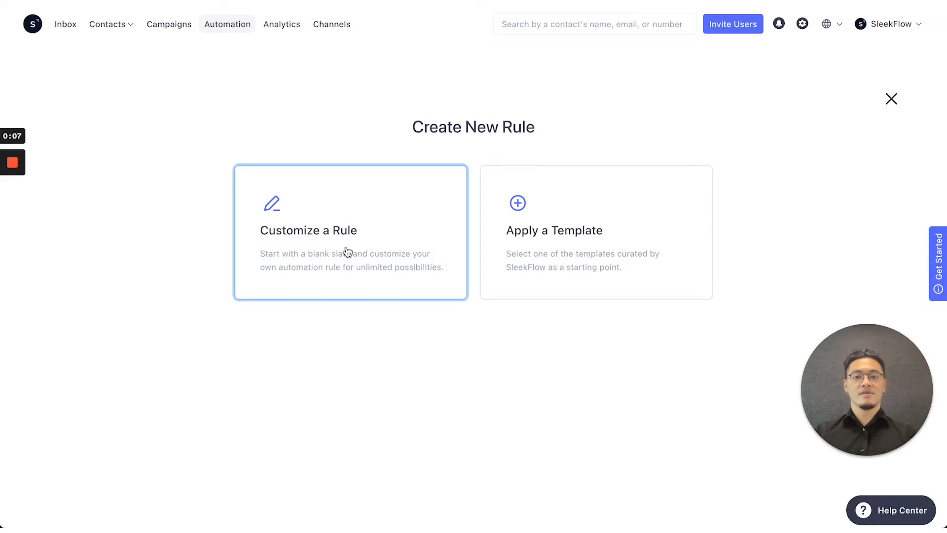
- Choose Customize a Rule to build the automation from a blank slate
{"action": "left_click", "coordinate": [350, 232]}
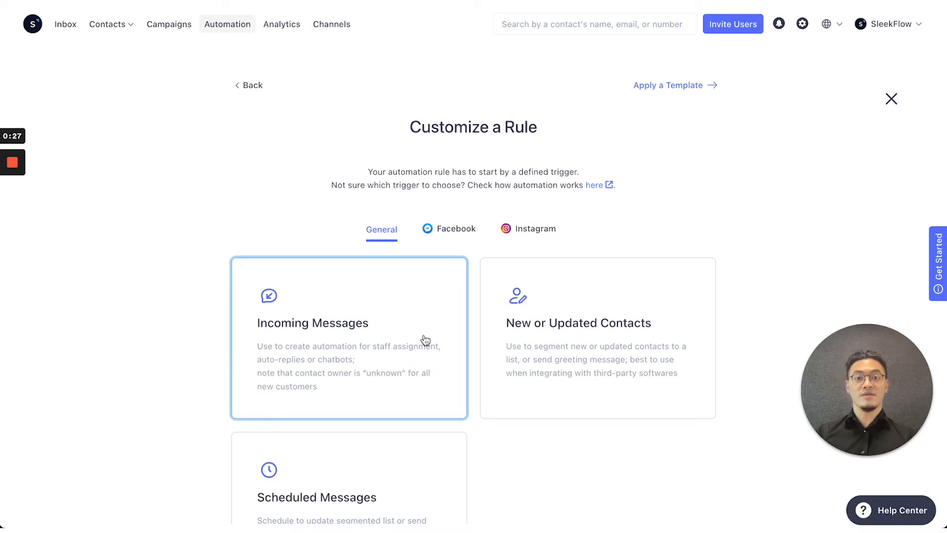
- Scroll to the Scheduled Messages trigger card to open its rule draft
{"action": "scroll", "scroll_direction": "down", "scroll_amount": 3}
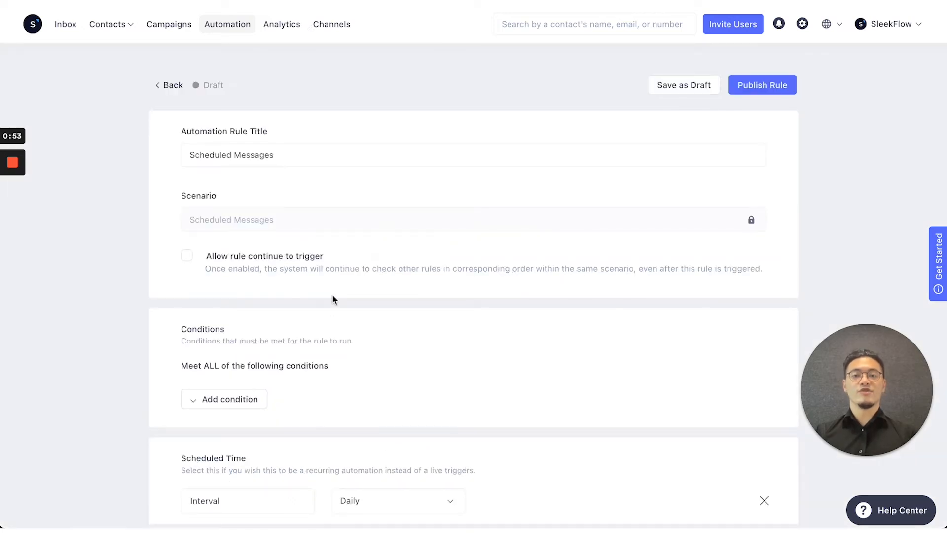
{"action": "mouse_move", "coordinate": [440, 318]}
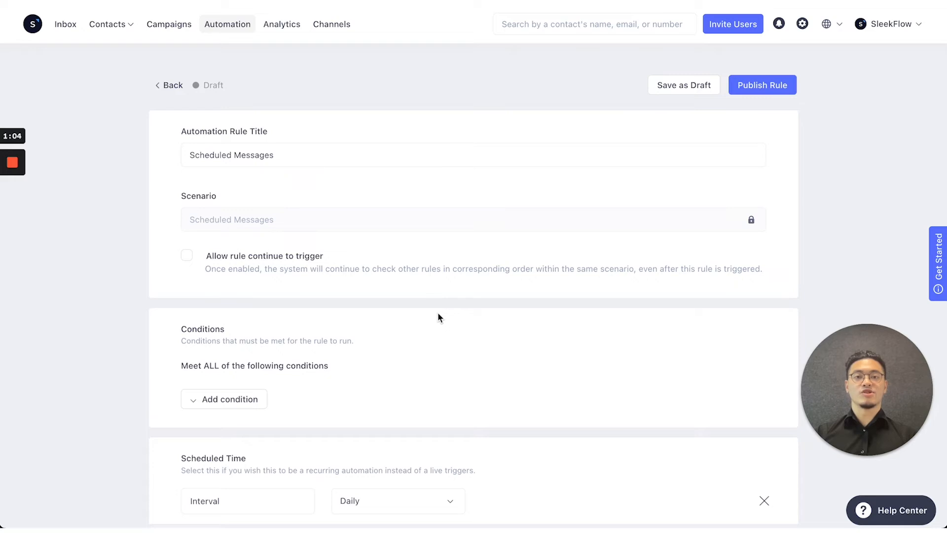
{"action": "scroll", "scroll_direction": "down", "scroll_amount": 3}
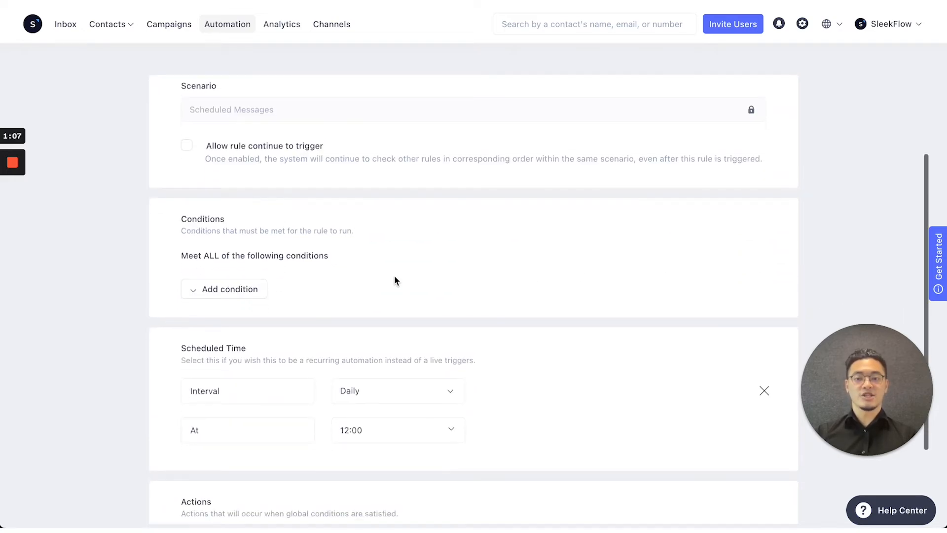
{"action": "scroll", "scroll_direction": "down", "scroll_amount": 3}
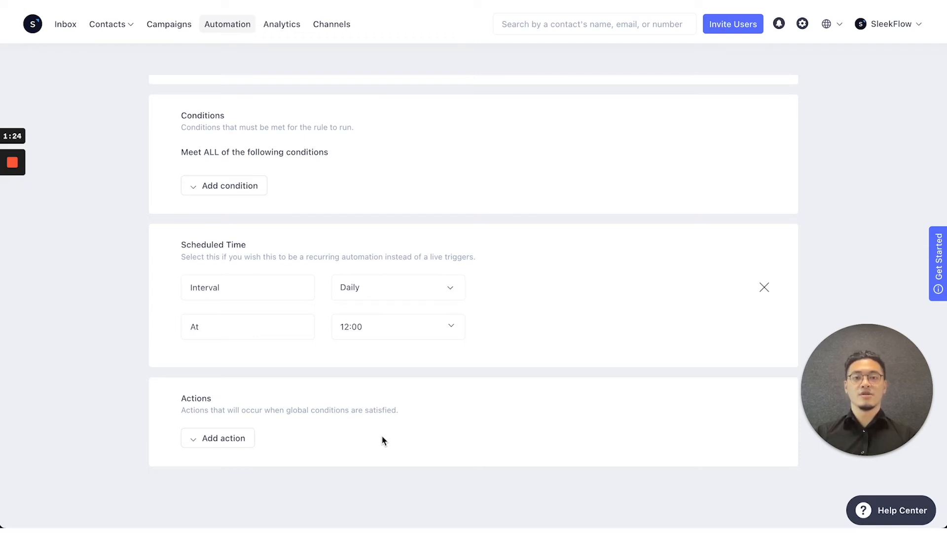
- Add the condition Birthday is today, then begin adding an action
{"action": "left_click", "coordinate": [224, 186]}
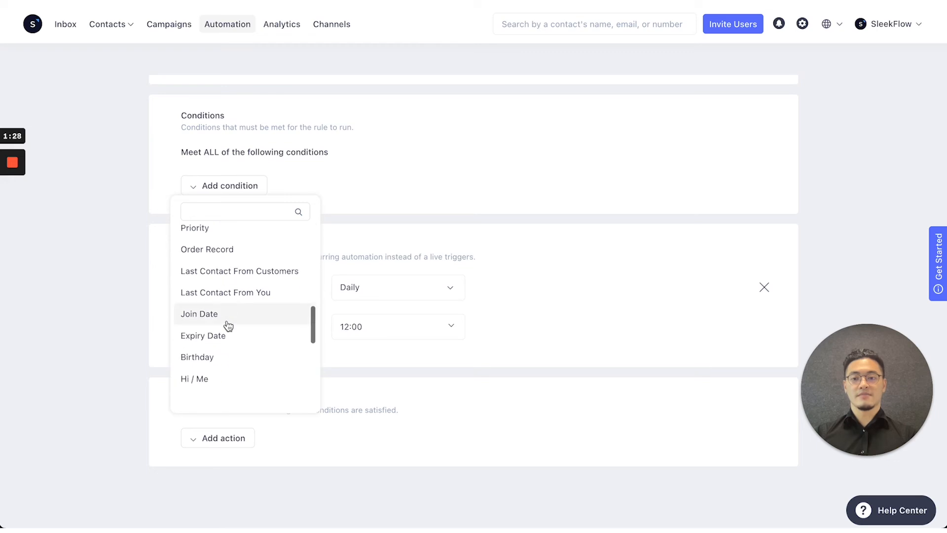
{"action": "left_click", "coordinate": [197, 356]}
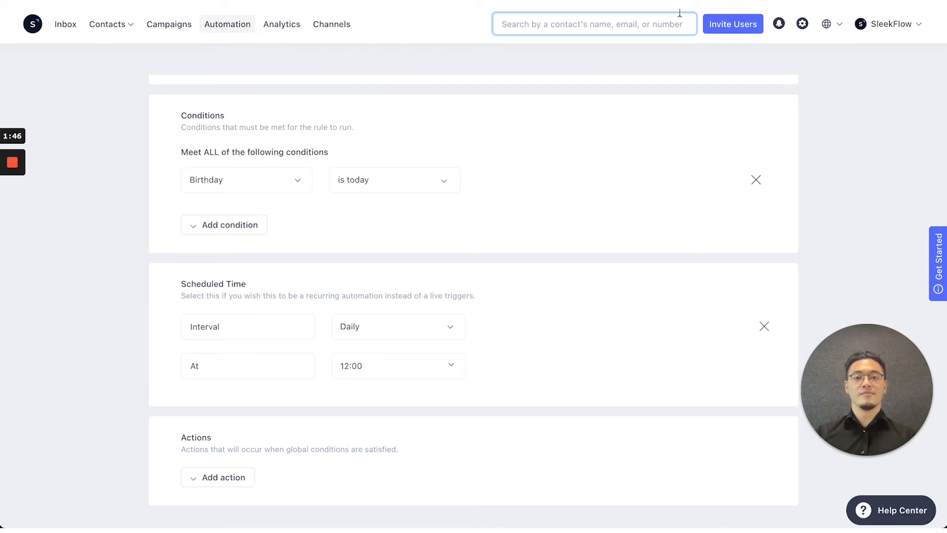
{"action": "left_click", "coordinate": [218, 476]}
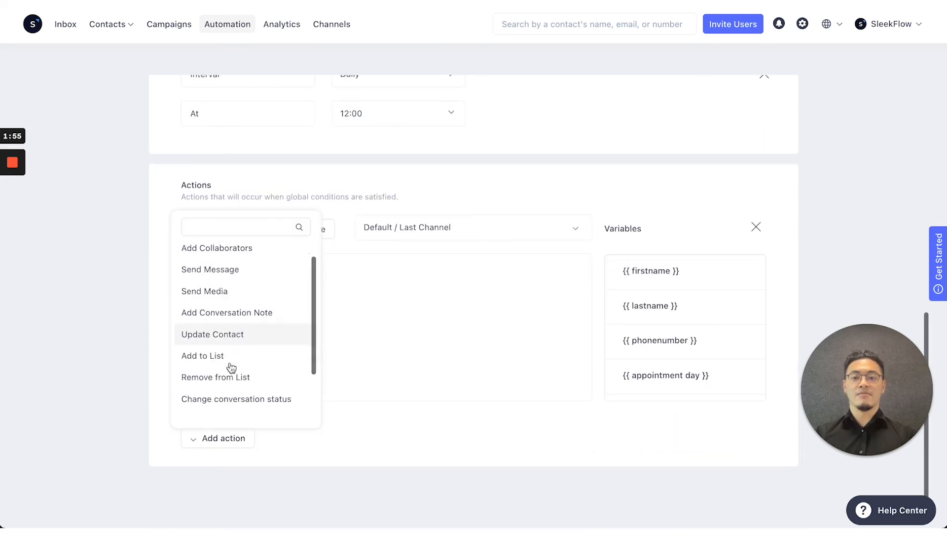
- Add a Send Message action and search the list for a further action
{"action": "scroll", "scroll_direction": "down", "scroll_amount": 3}
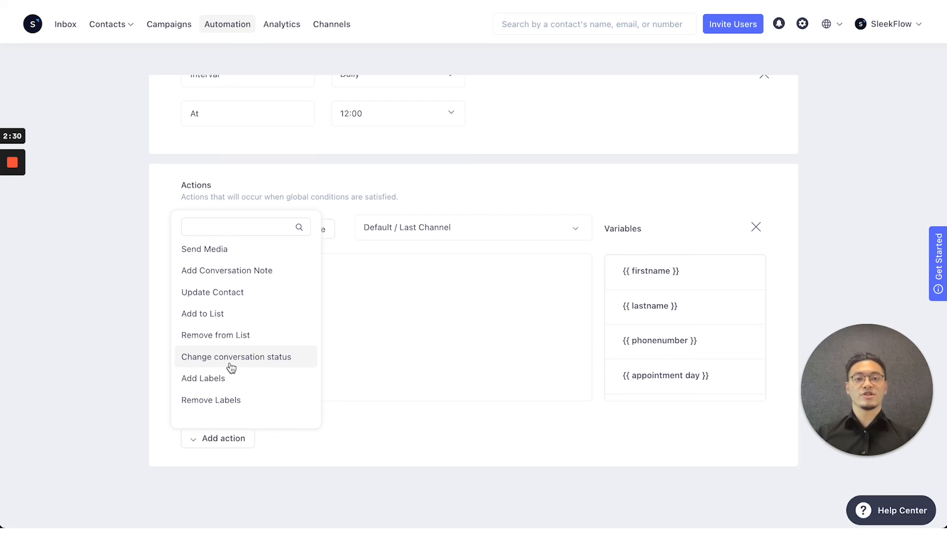
{"action": "left_click", "coordinate": [242, 226]}
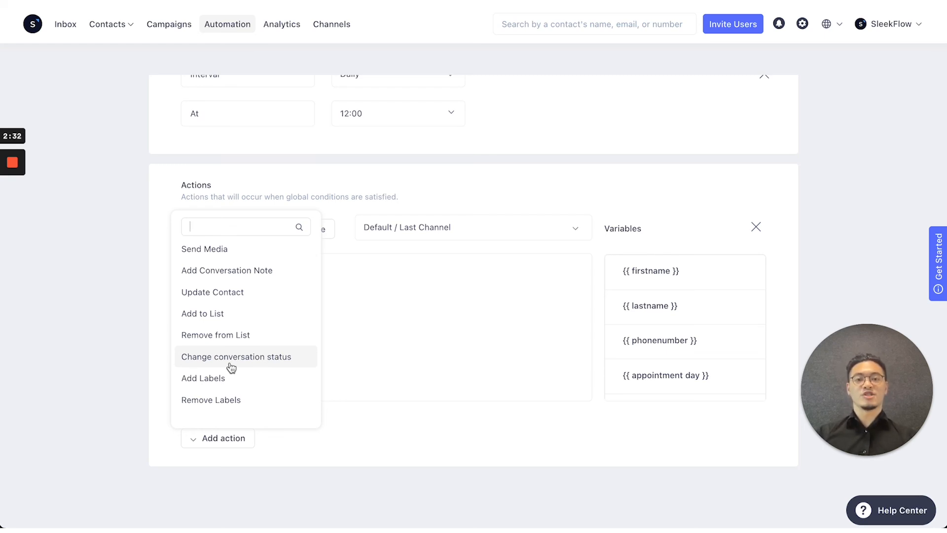